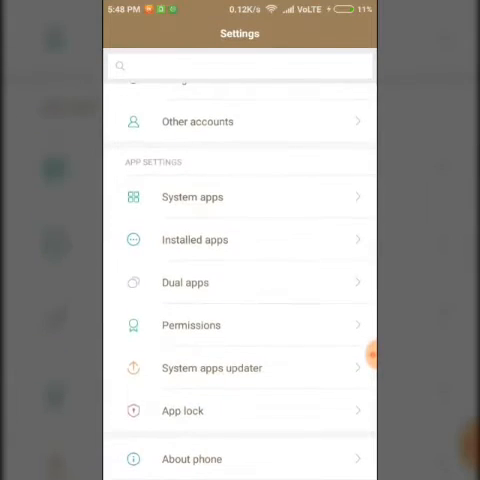
View the About phone device details, then return to the main settings list
left_click(191, 459)
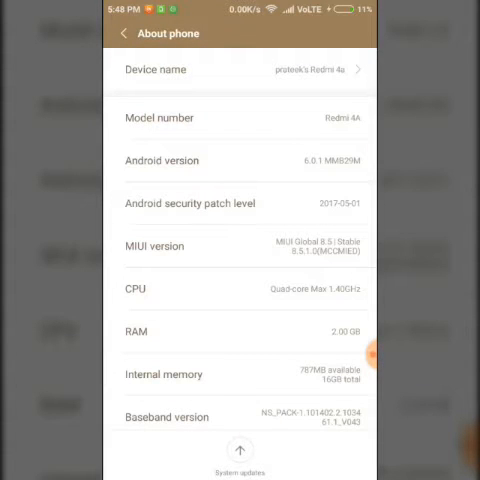
left_click(124, 33)
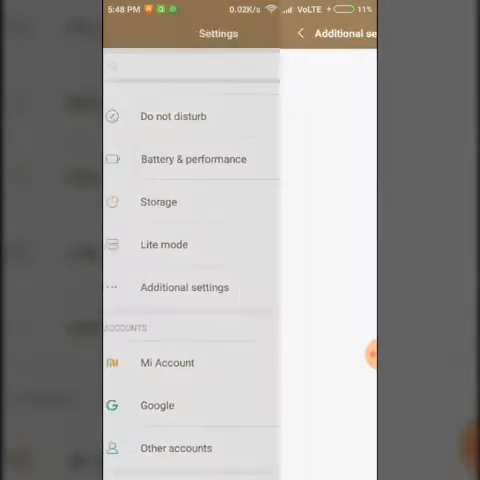
Check Mi Unlock status in Developer options shows 'This device is unlocked', then go home
left_click(184, 287)
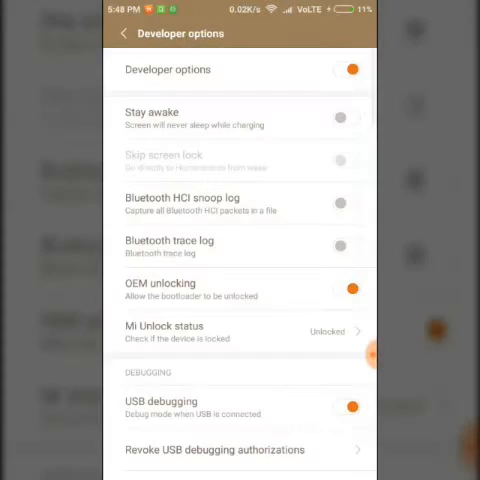
left_click(240, 332)
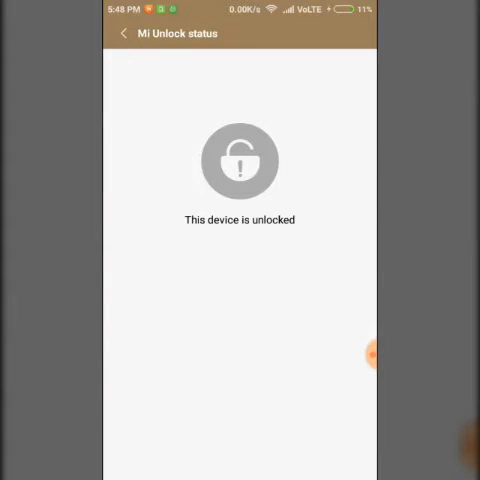
left_click(122, 33)
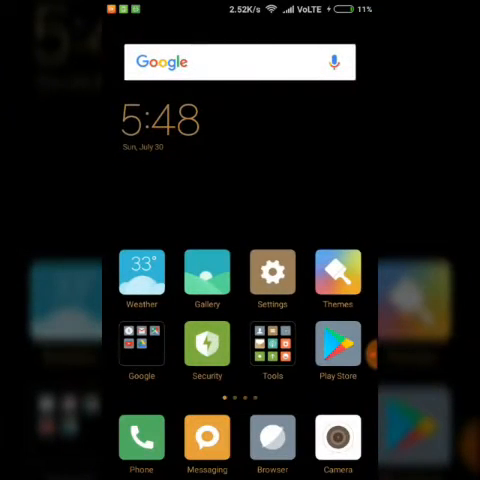
Open the Mi India unlock-permission SMS in Messaging and view its message details
left_click(272, 273)
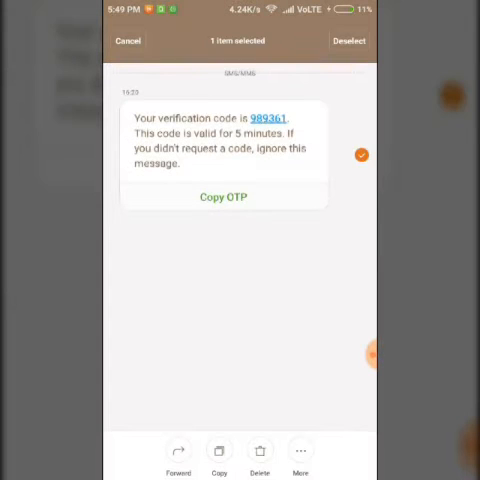
left_click(300, 455)
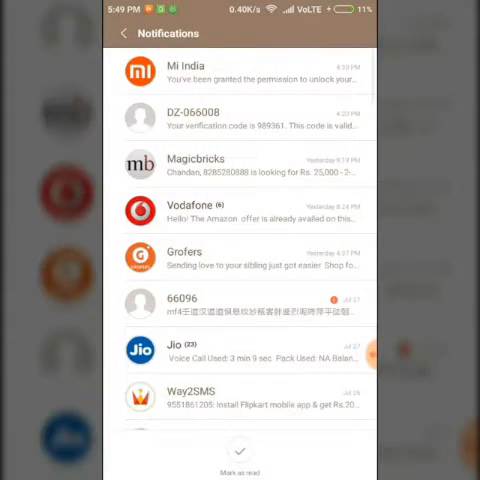
left_click(240, 70)
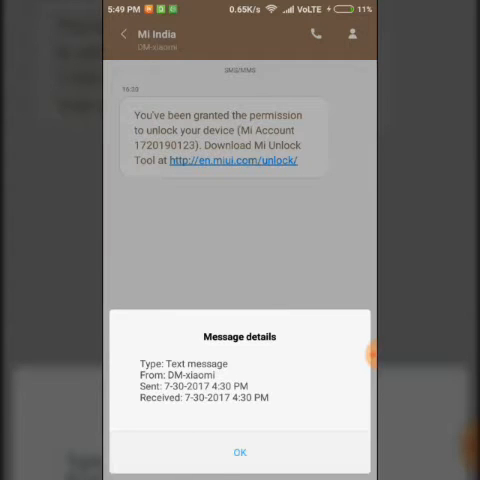
left_click(239, 451)
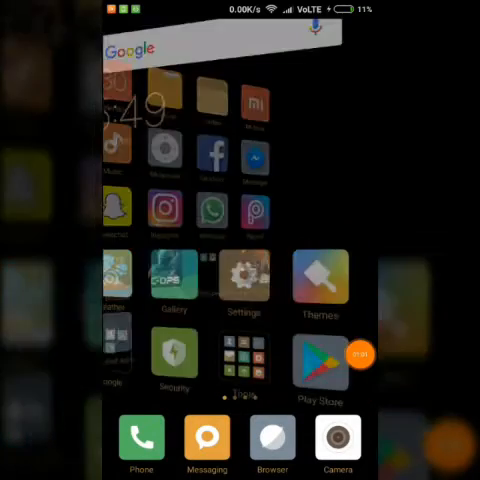
left_click(239, 284)
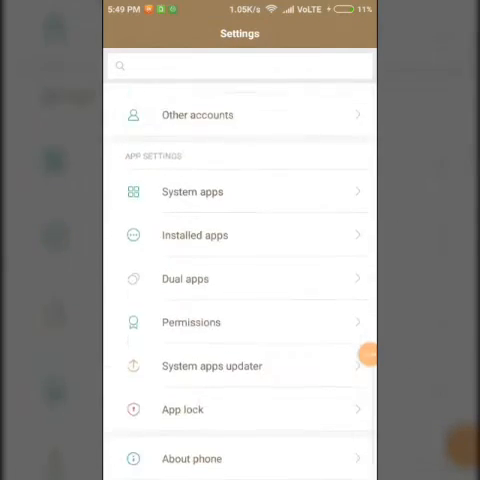
scroll("down", 3)
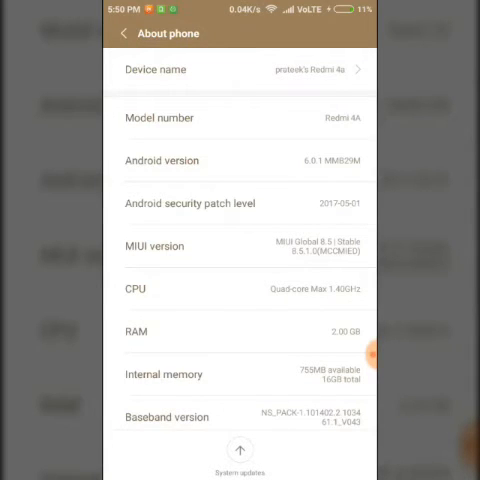
scroll("up", 3)
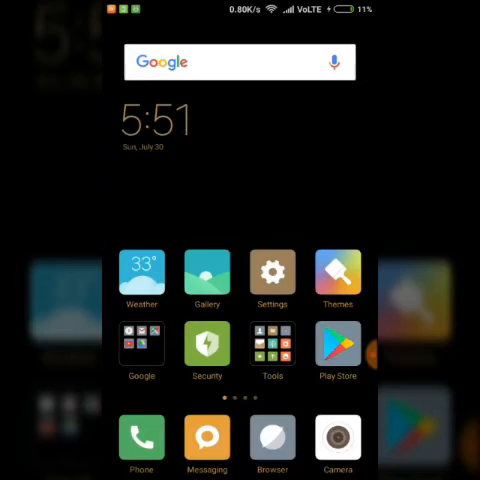
scroll("left", 3)
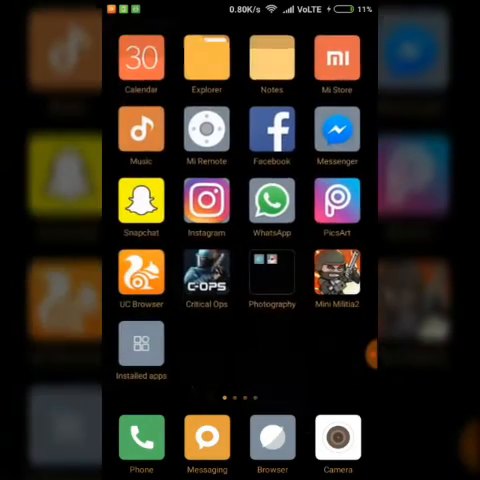
scroll("left", 3)
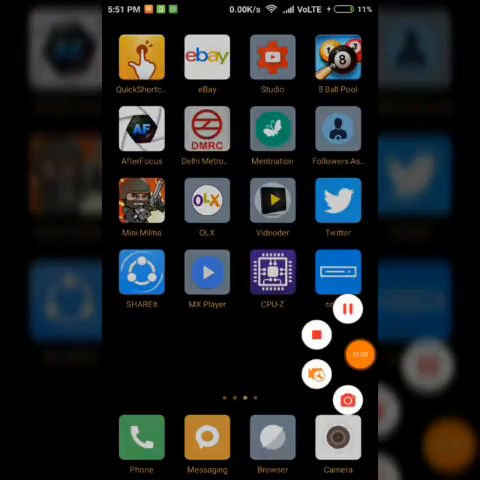